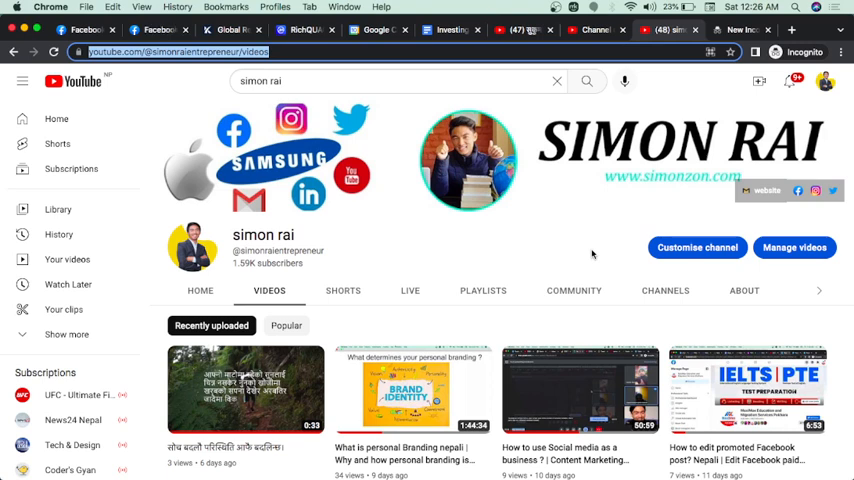
mouse_move(714, 246)
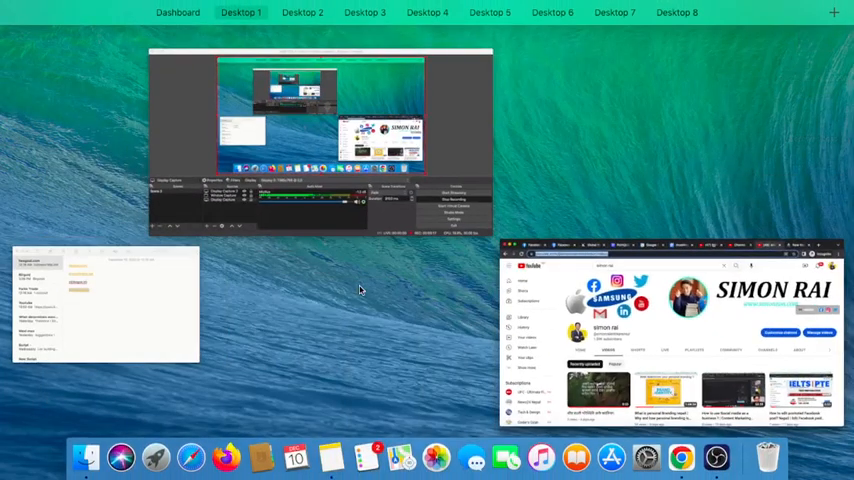
mouse_move(482, 322)
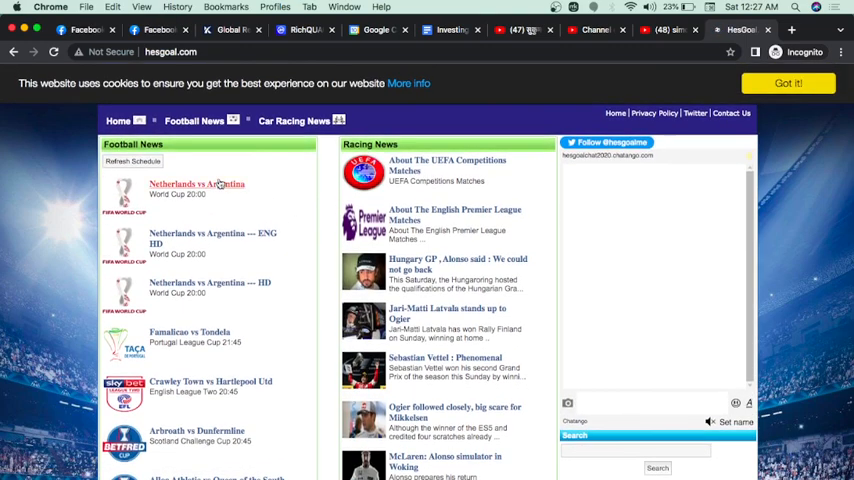
Open the Netherlands vs Argentina match page on hesgoal, then select the Total Sportek address in Notes.
click(196, 184)
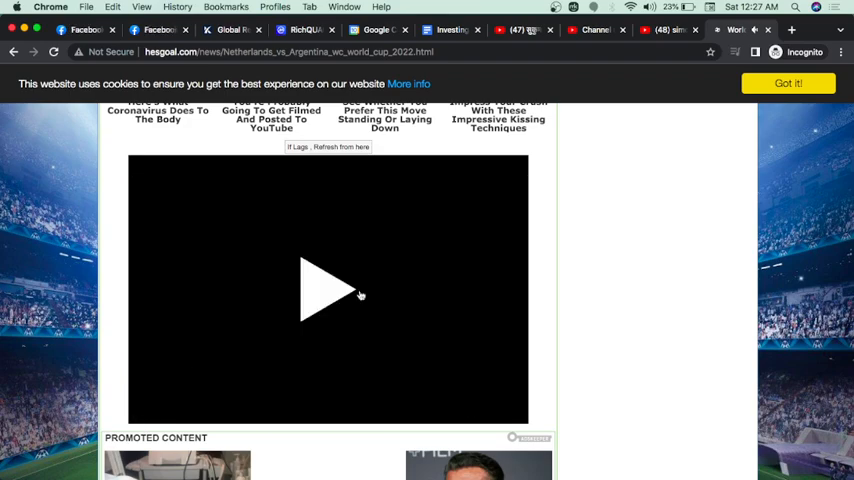
key(F3)
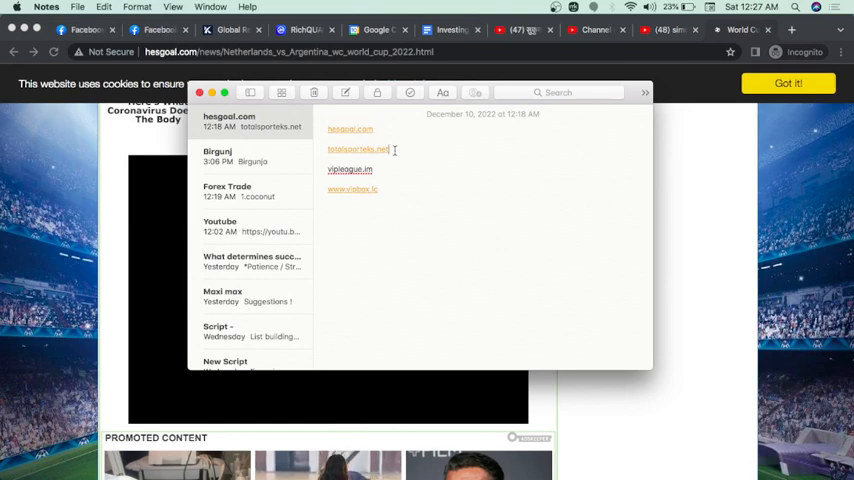
double_click(358, 148)
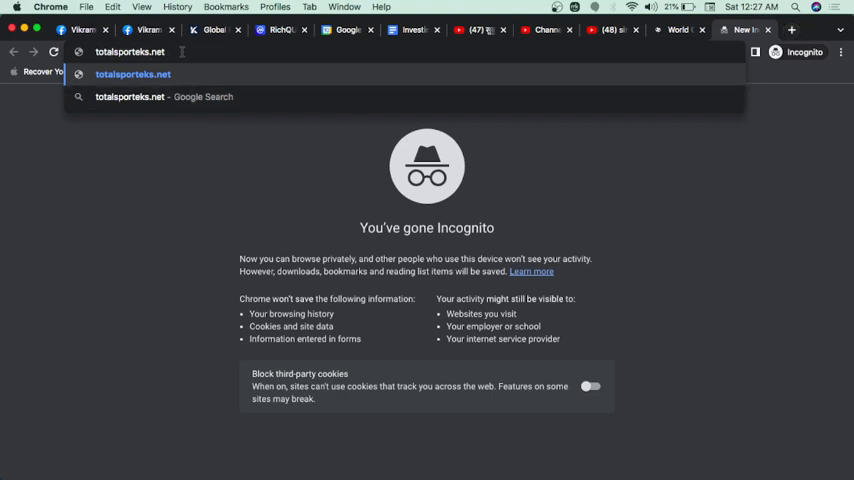
Load Total Sportek, show the Netherlands vs Argentina links and launch the first Recommend+ stream.
key(Enter)
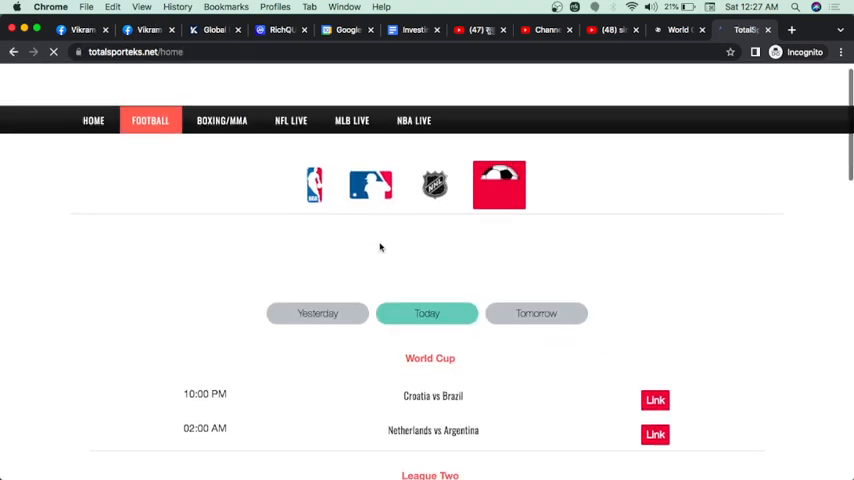
scroll(down, 3)
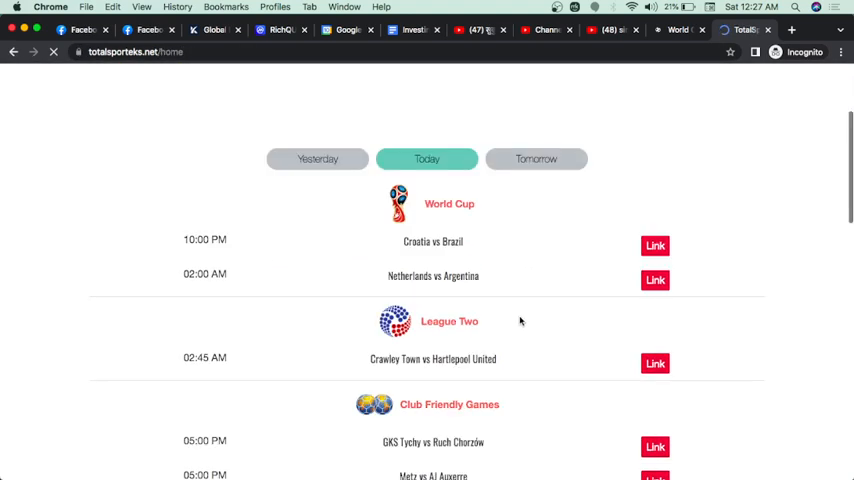
click(654, 280)
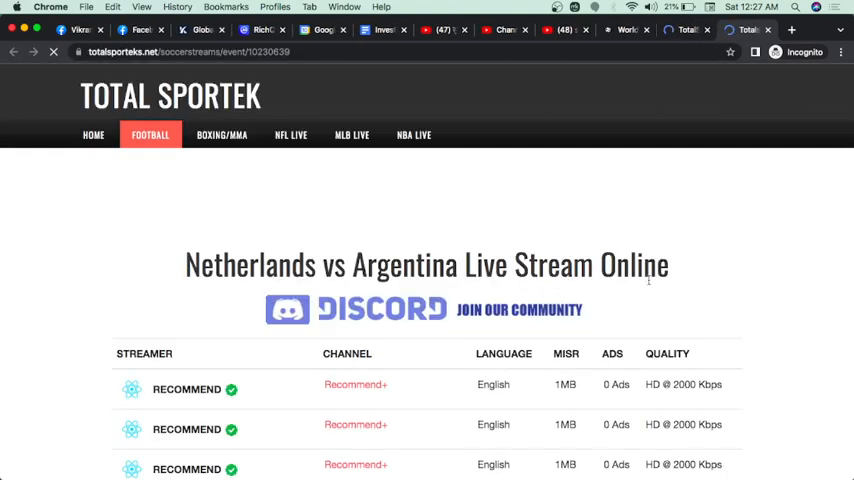
scroll(down, 3)
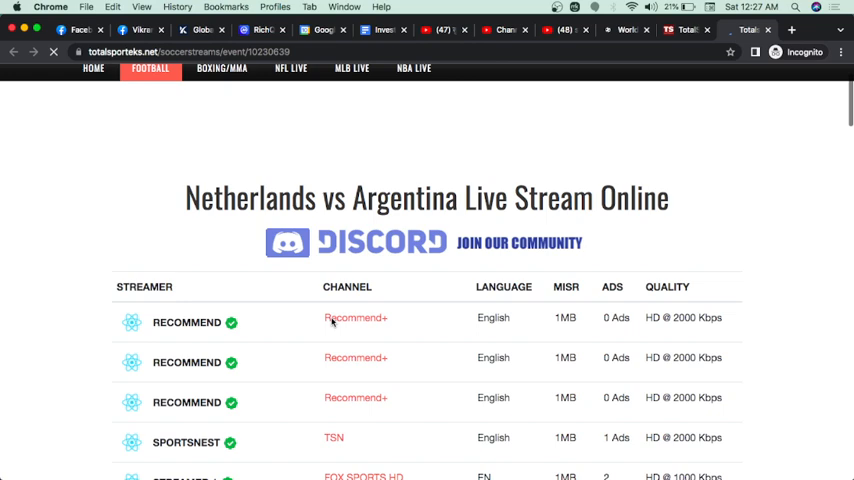
click(356, 316)
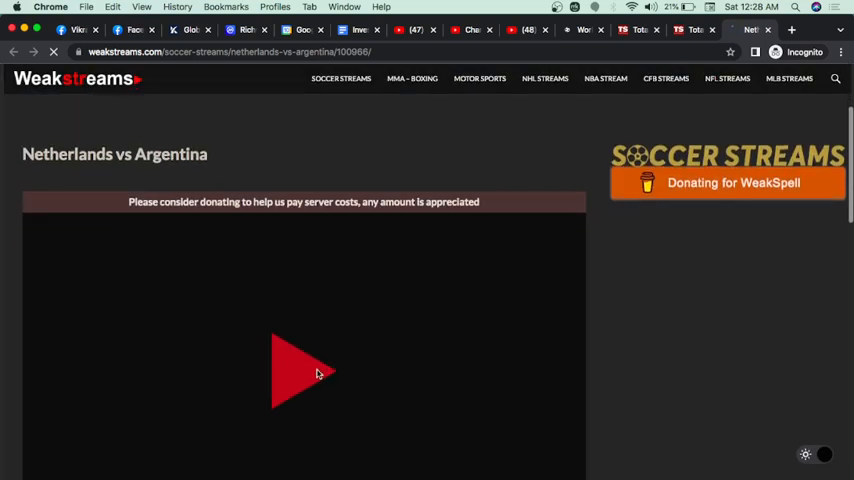
Select the vipleague.im address in Notes and start a new browser tab for it.
key(F3)
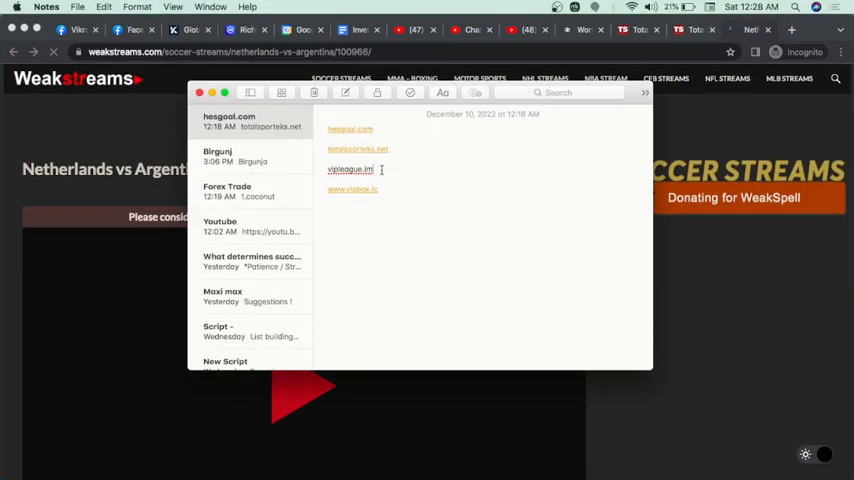
double_click(348, 168)
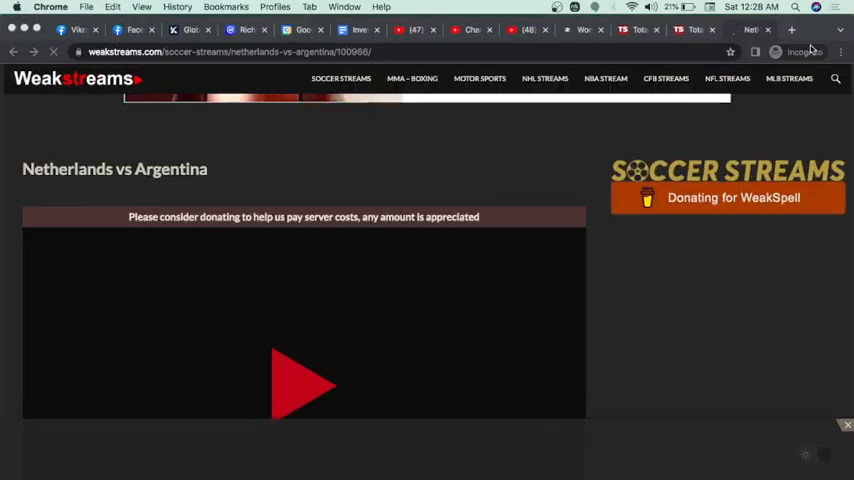
click(788, 32)
text(vipleague.im)
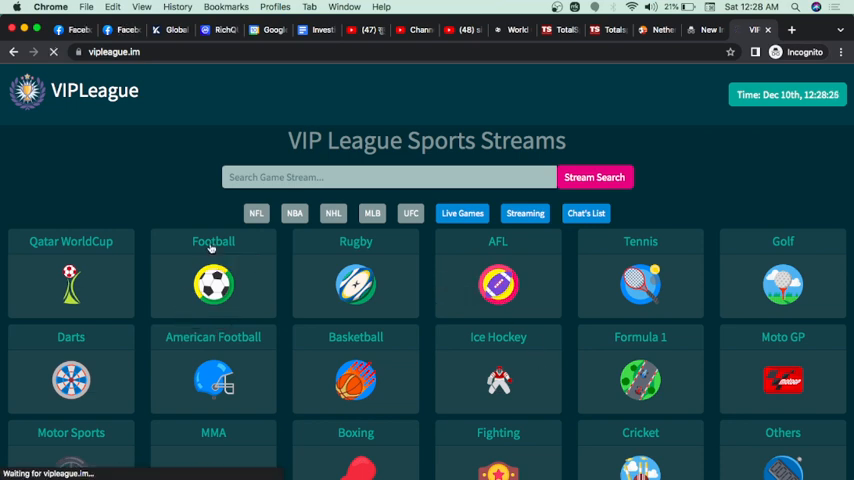
From VIPLeague's Football schedule start Video 1 HD for Netherlands - Argentina, then select the vipbox address.
click(212, 240)
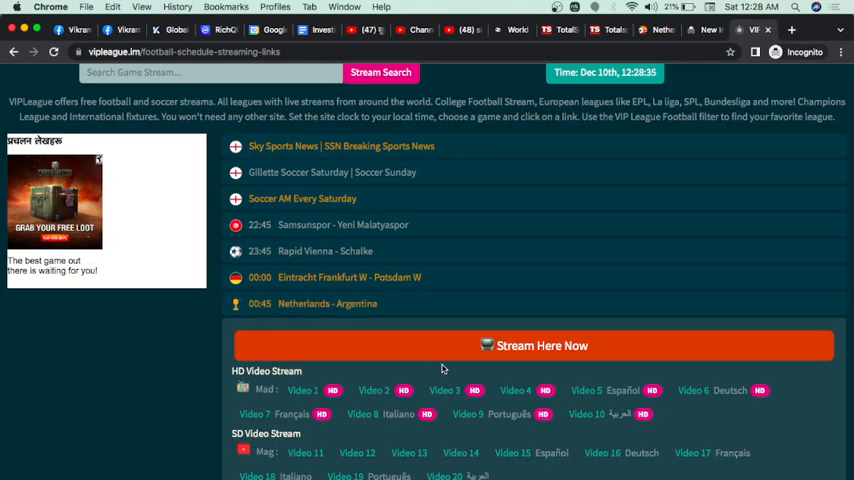
scroll(down, 3)
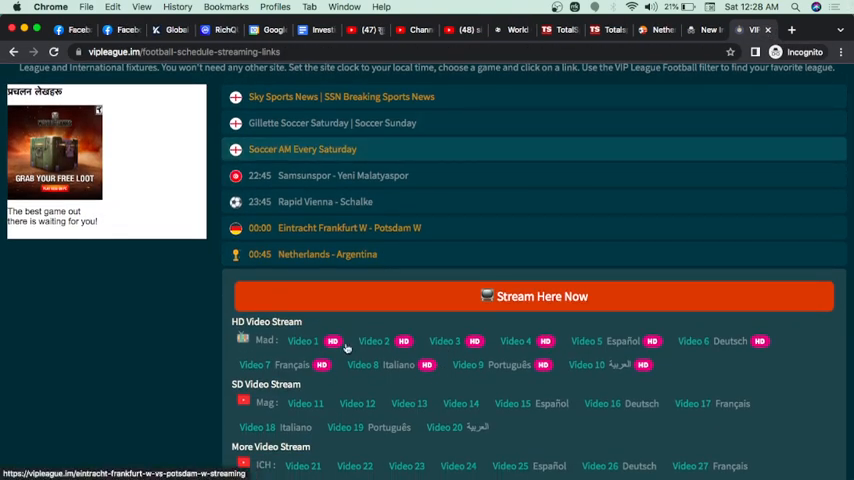
click(300, 340)
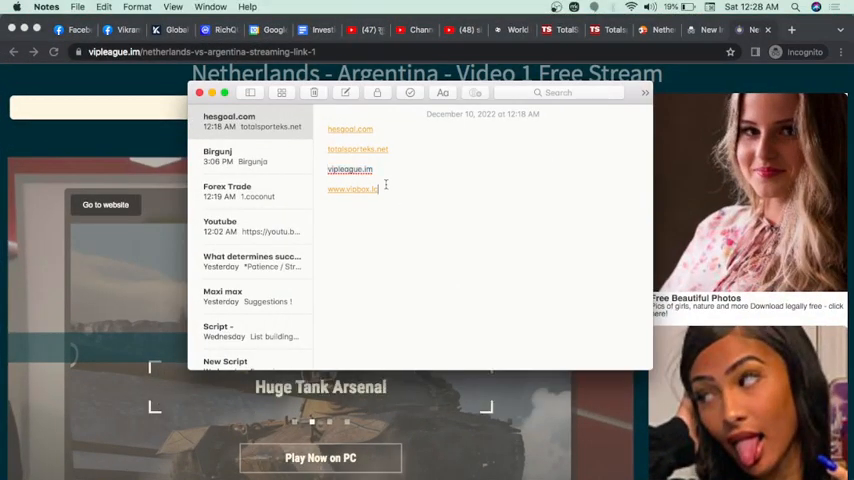
double_click(350, 188)
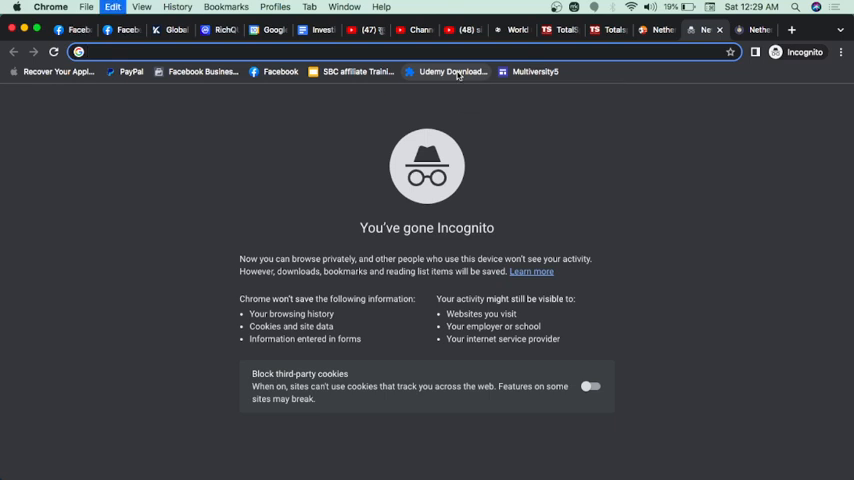
text(www.vipbox.lc)
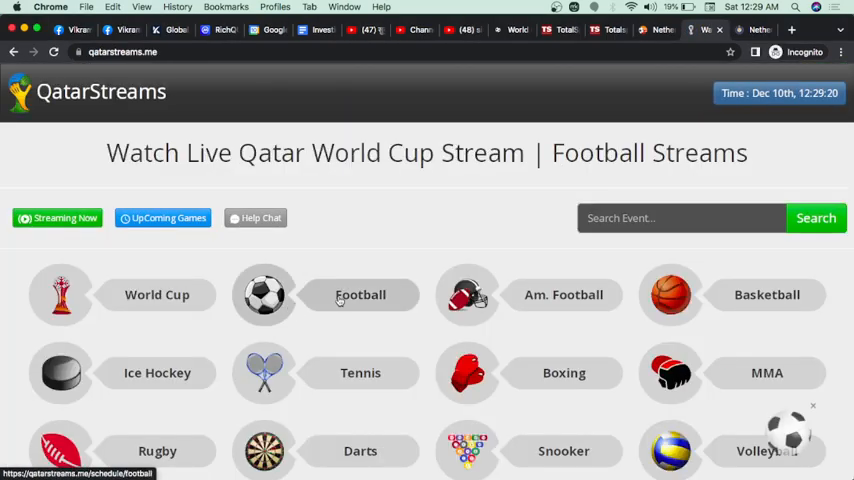
Show QatarStreams' Football schedule down to Netherlands - Argentina, then bring up Mission Control.
click(680, 28)
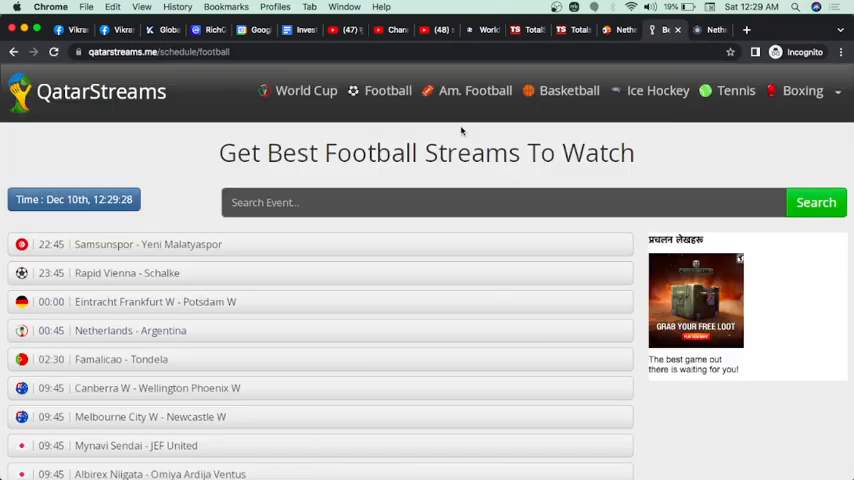
scroll(down, 3)
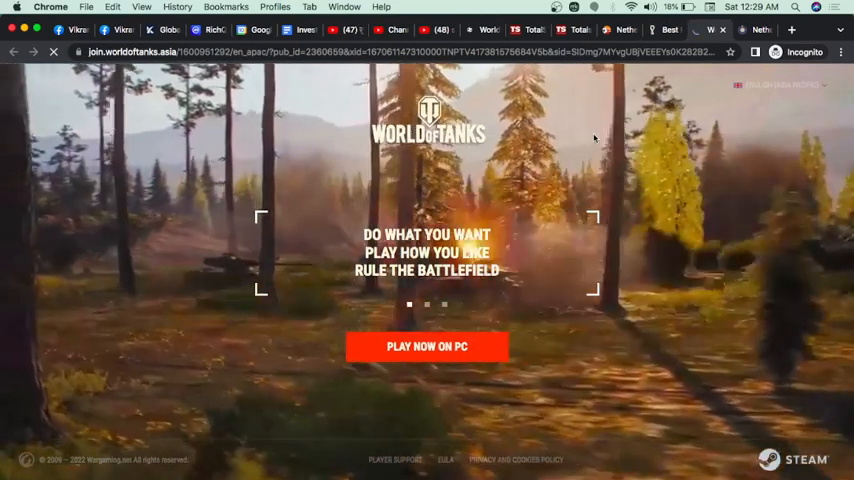
key(F3)
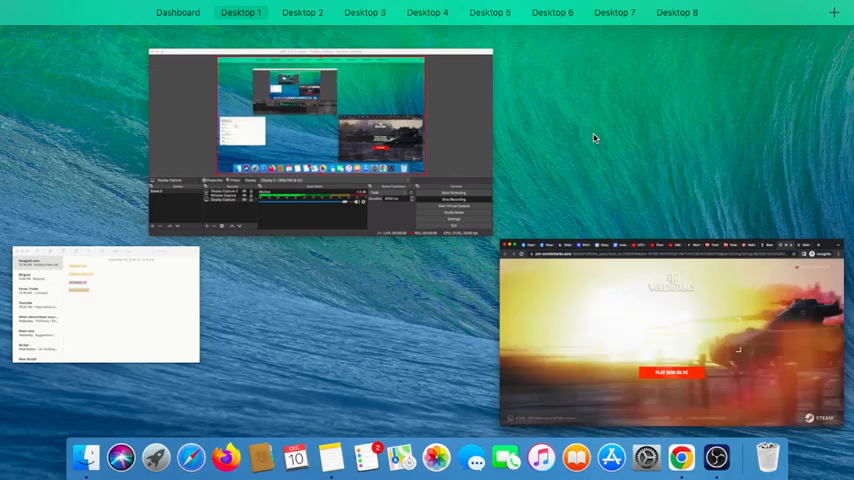